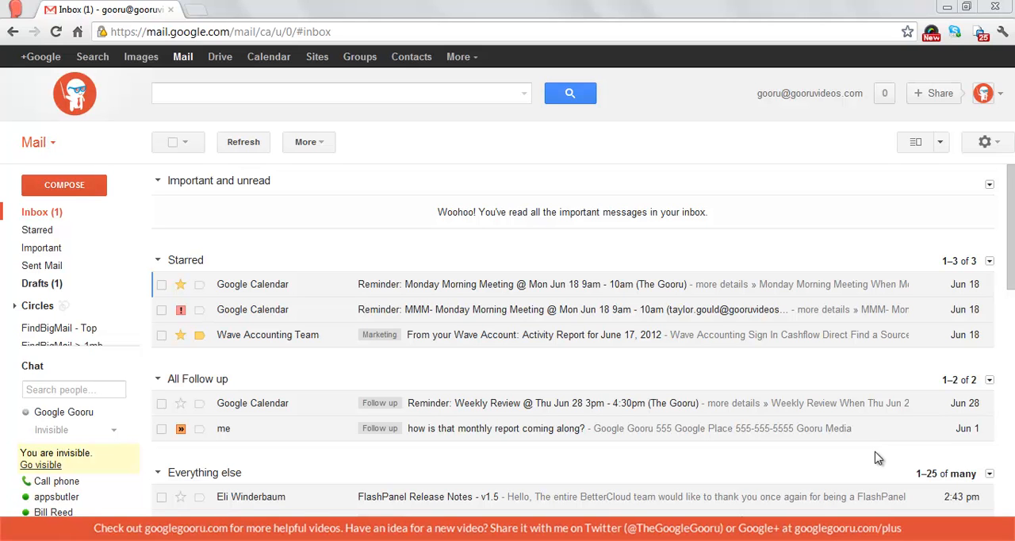
pyautogui.moveTo(875, 458)
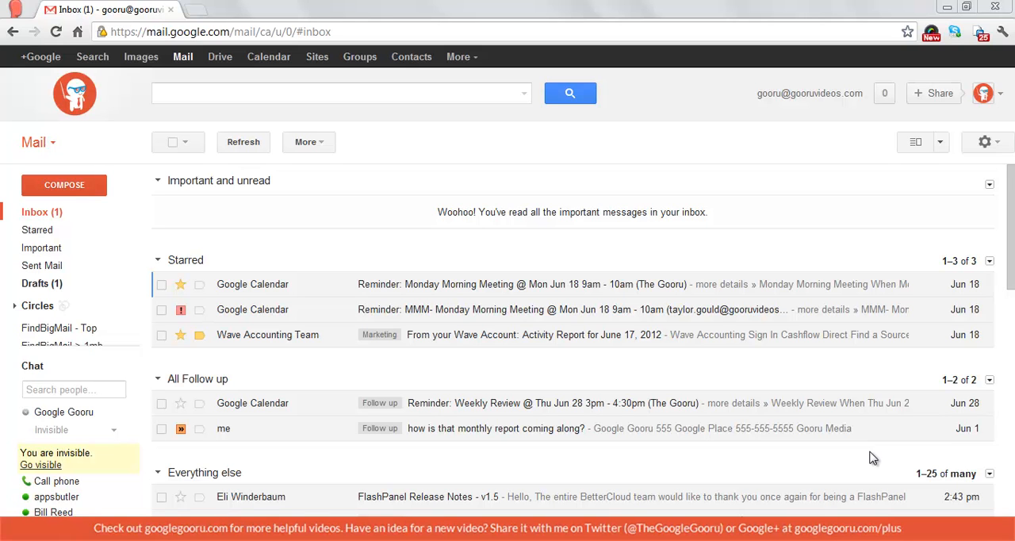
pyautogui.moveTo(706, 391)
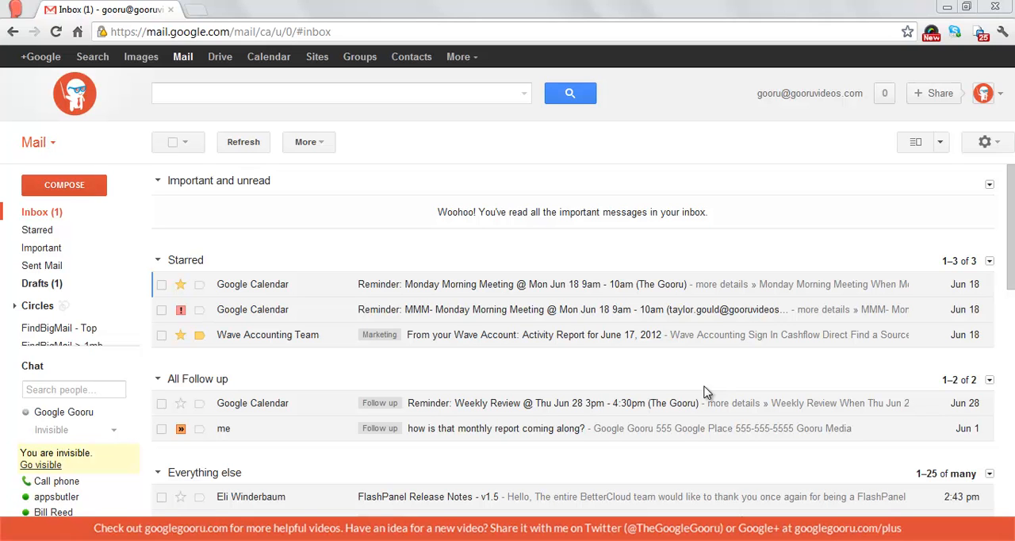
pyautogui.moveTo(220, 57)
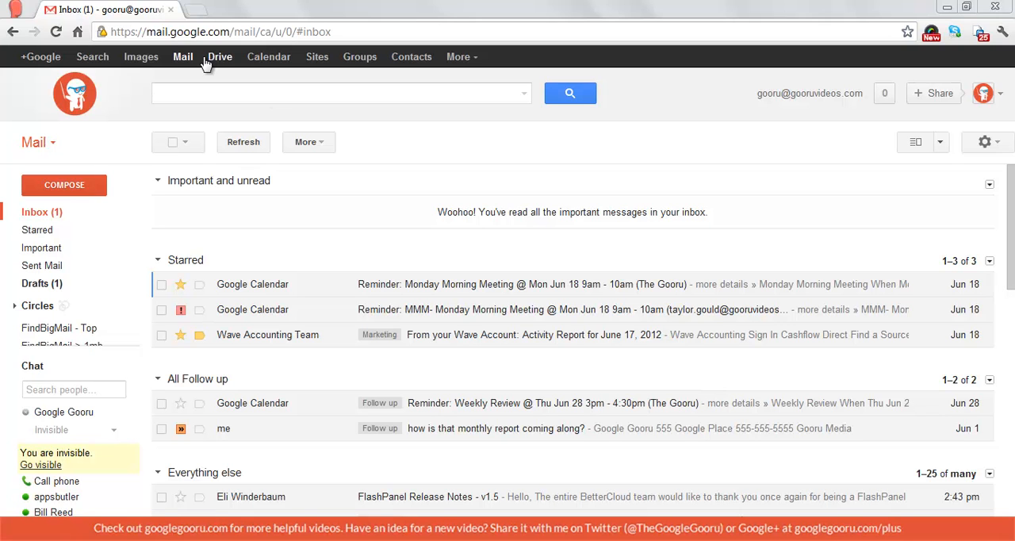
# Step: Go to the Google Drive file list from the Google bar
pyautogui.click(220, 56)
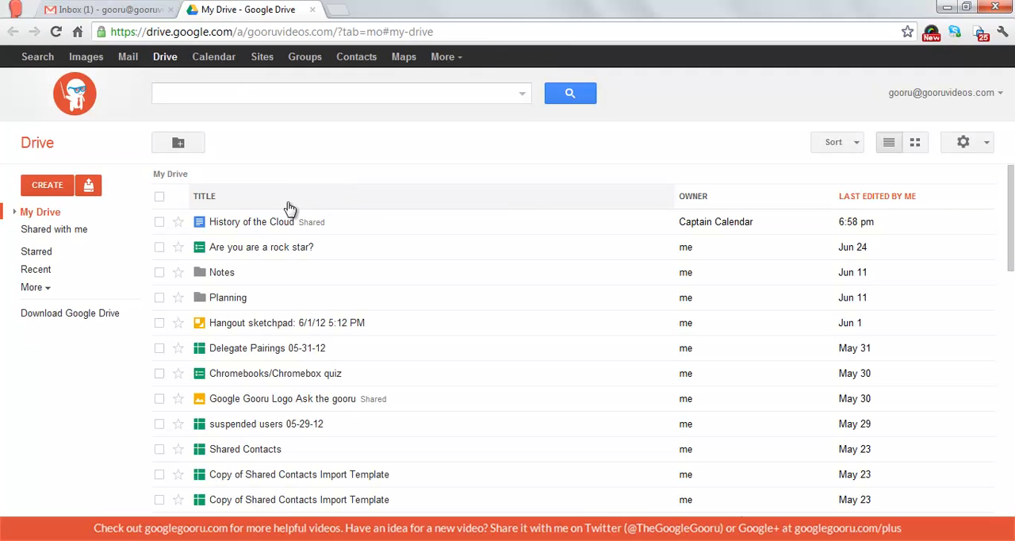
pyautogui.moveTo(274, 206)
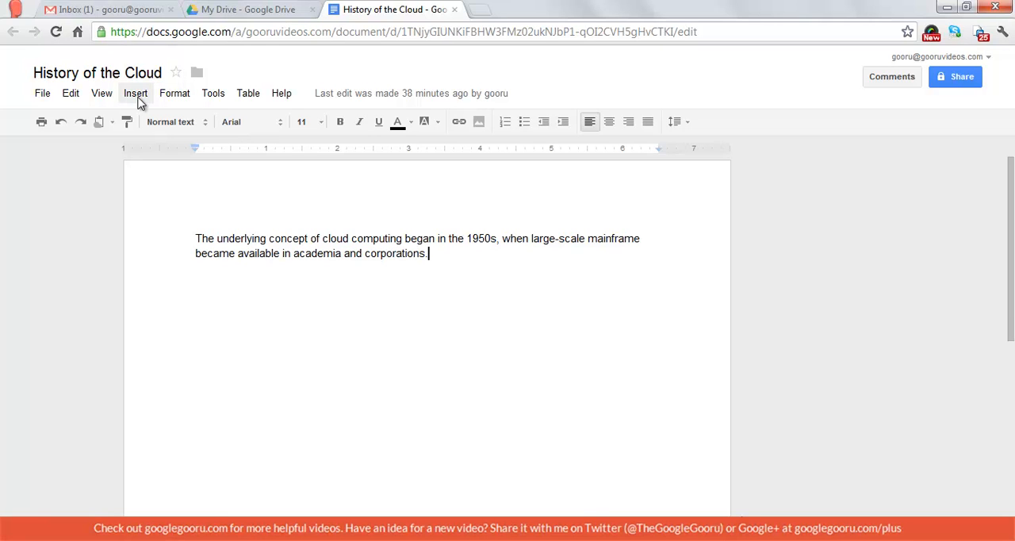
# Step: Comment on 'corporations' with 'Hey, can you review this?' and start an @ mention
pyautogui.click(135, 93)
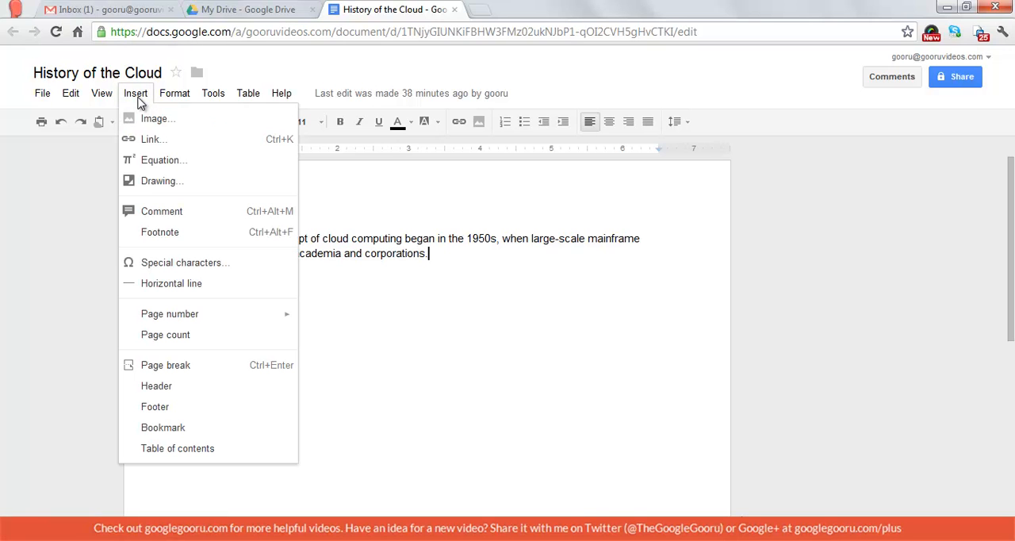
pyautogui.moveTo(162, 211)
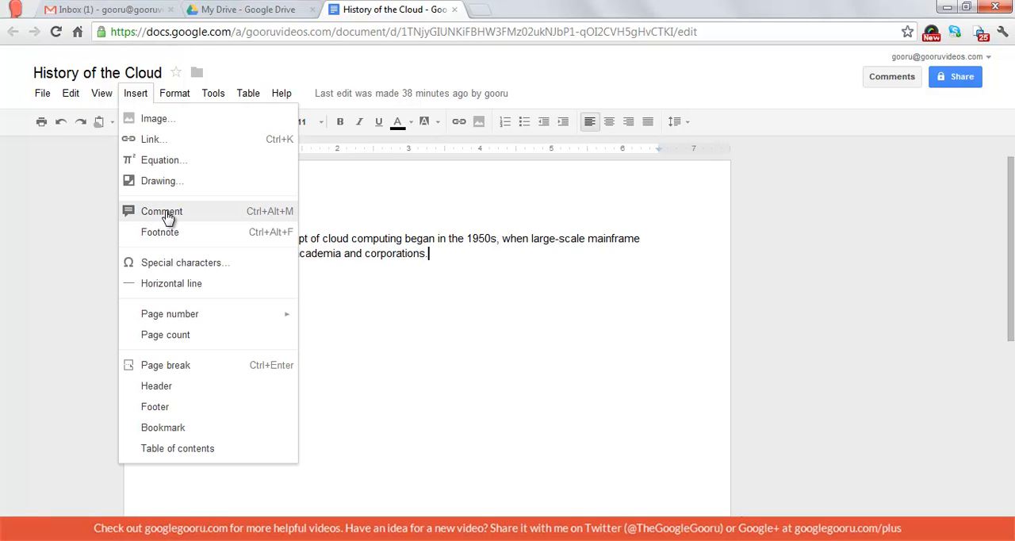
pyautogui.click(161, 211)
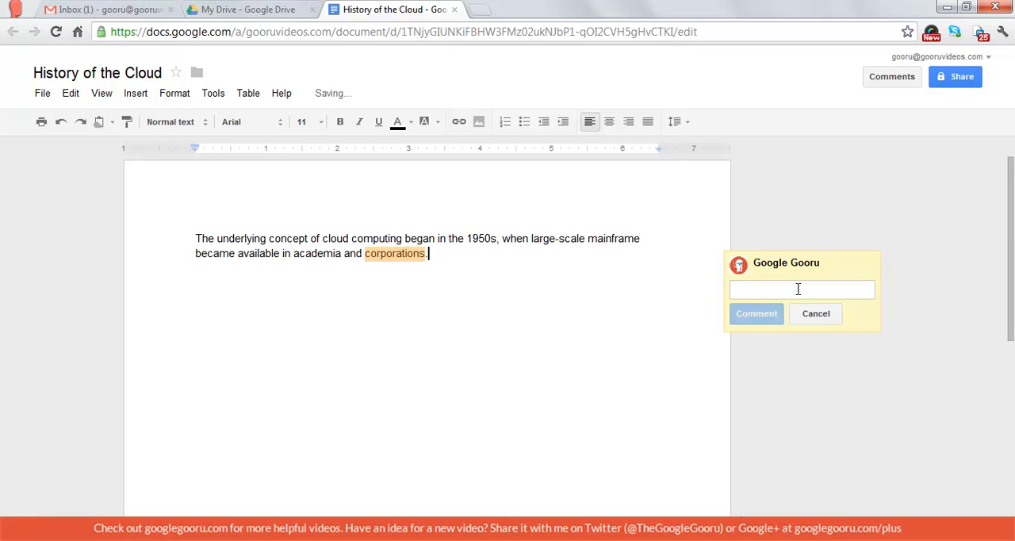
pyautogui.write('Hey, can you')
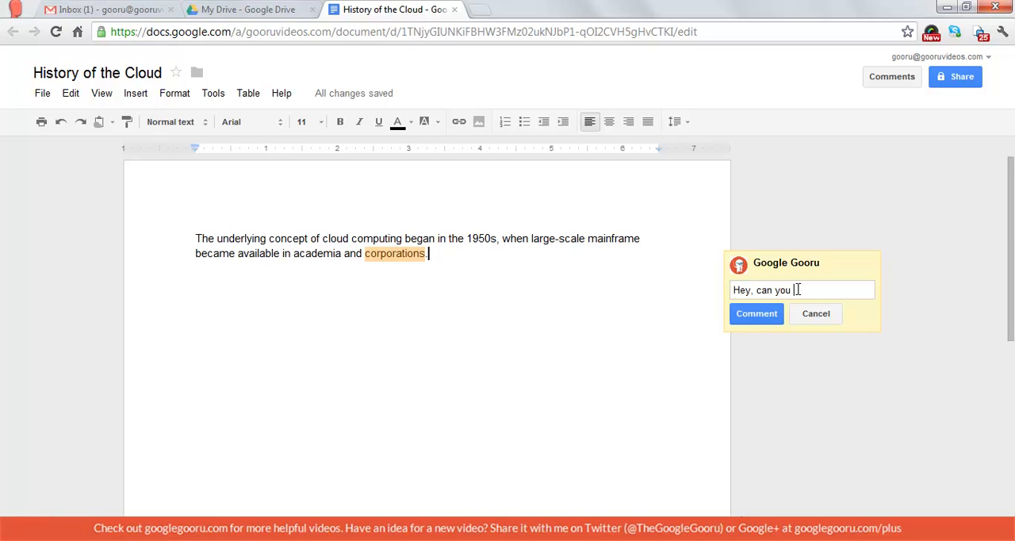
pyautogui.write('review this?')
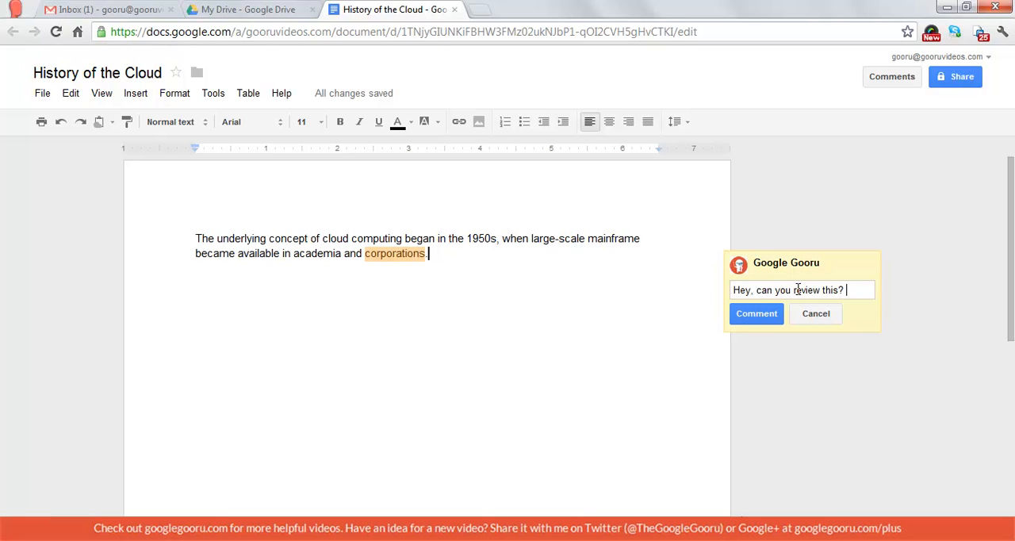
pyautogui.write('@')
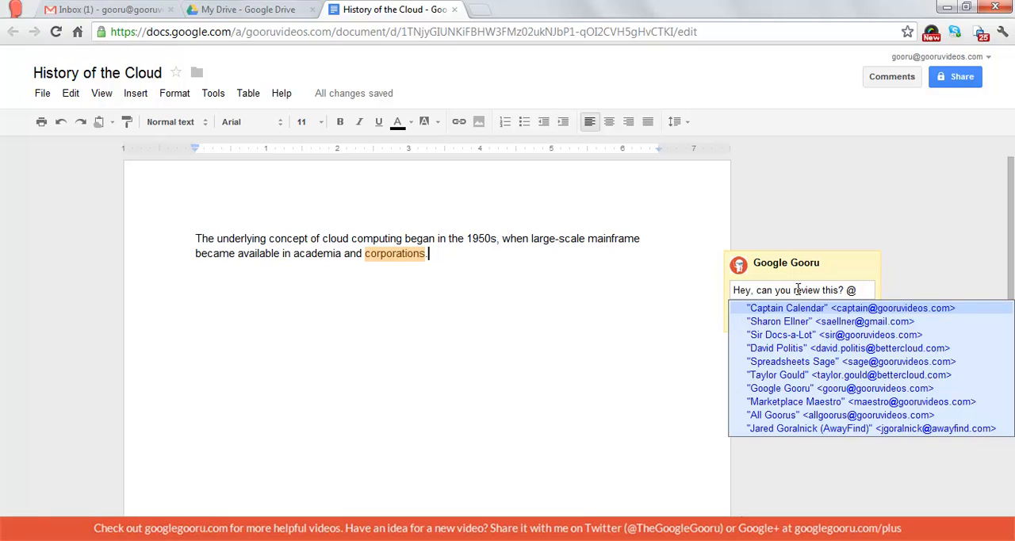
# Step: Tag Sir Docs-a-Lot in the comment and post it
pyautogui.write('+')
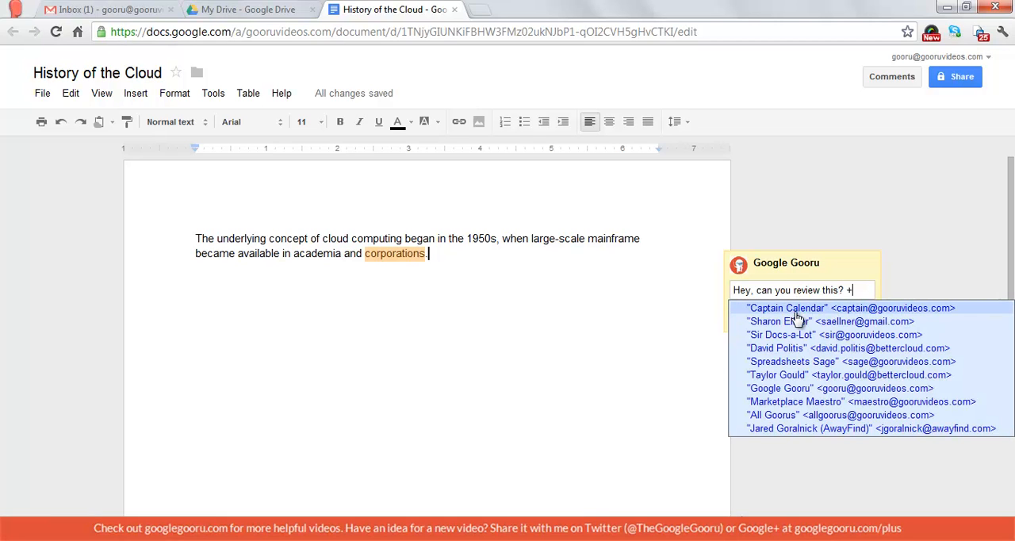
pyautogui.moveTo(799, 334)
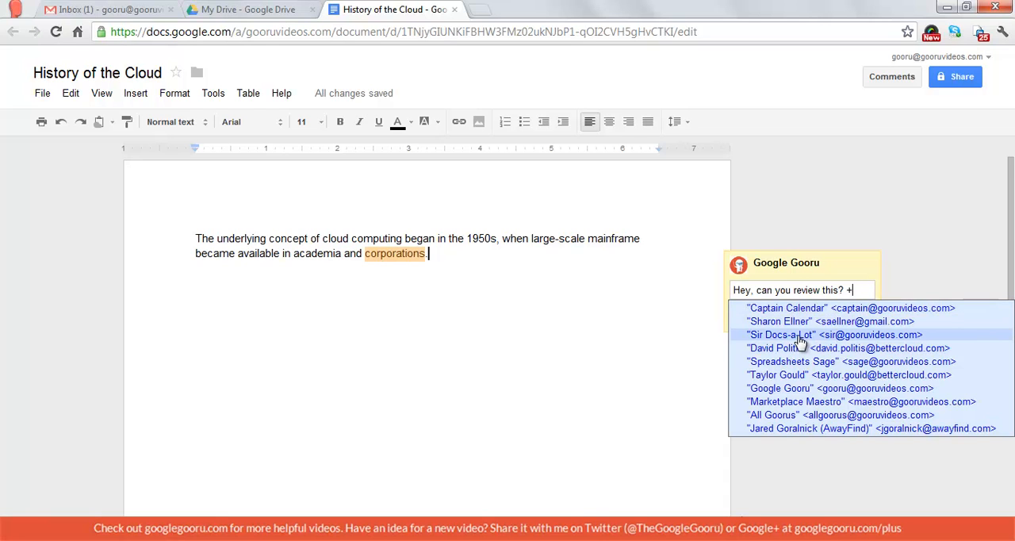
pyautogui.click(802, 334)
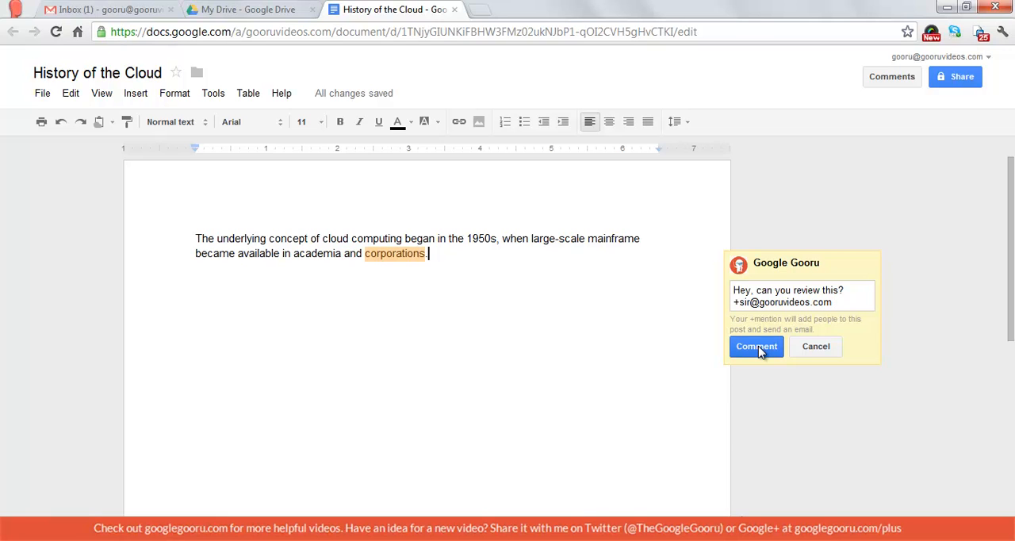
pyautogui.click(756, 347)
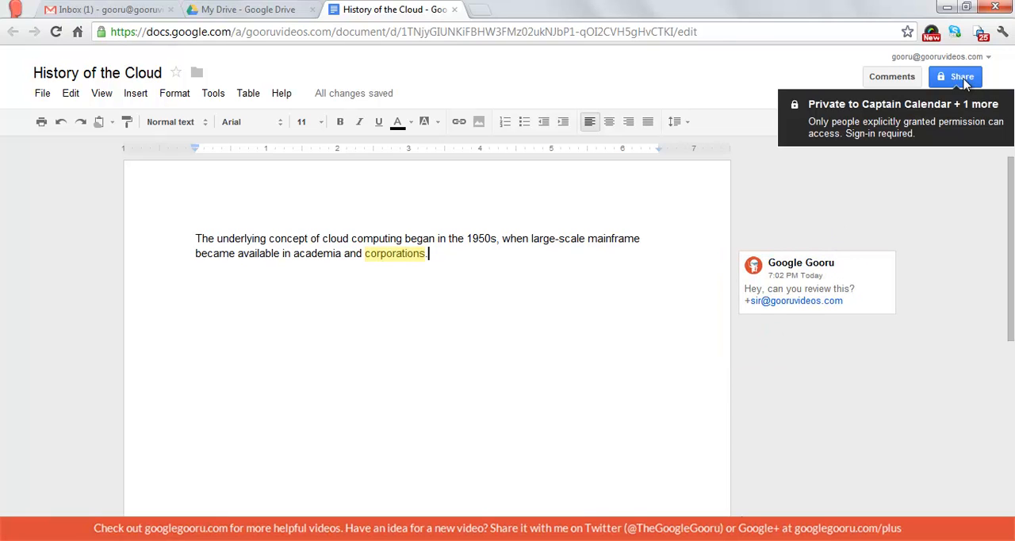
pyautogui.moveTo(895, 189)
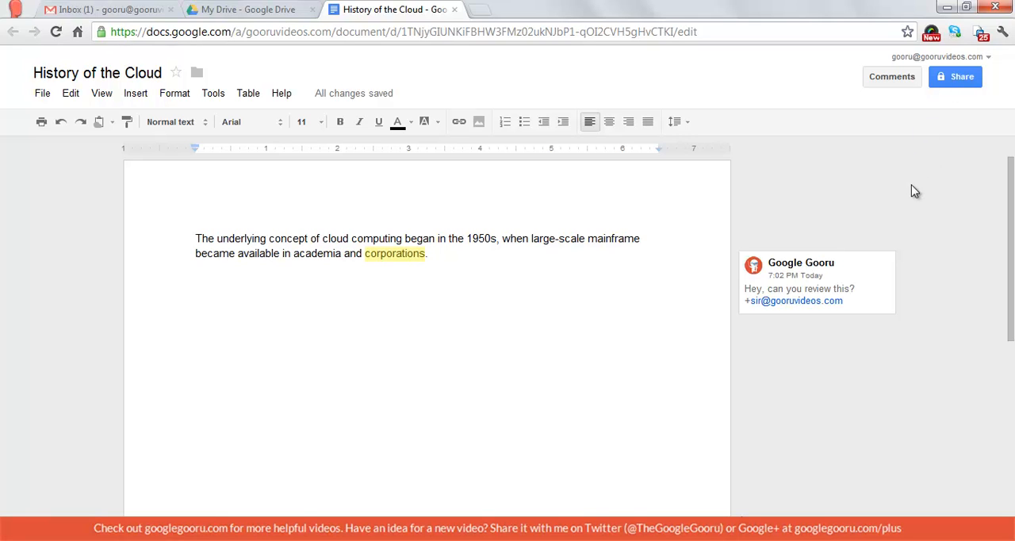
# Step: Share the document with Sir Docs-a-Lot as an editor via Share & save
pyautogui.click(955, 76)
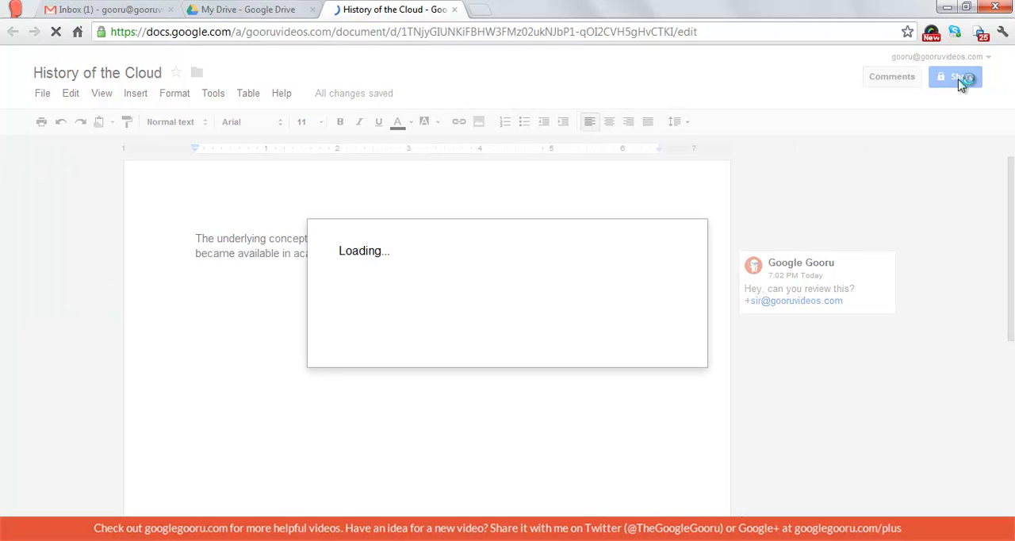
pyautogui.click(955, 76)
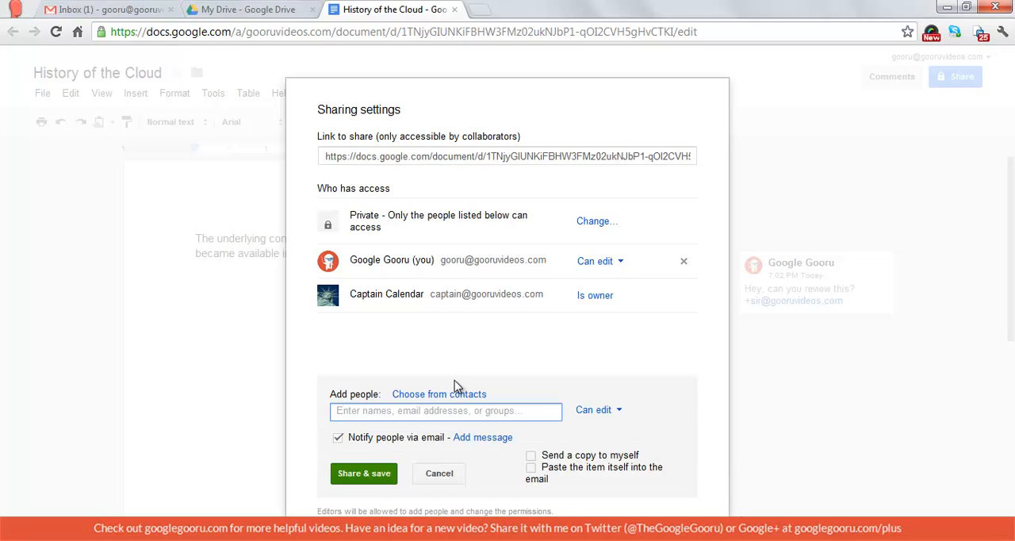
pyautogui.write('sir')
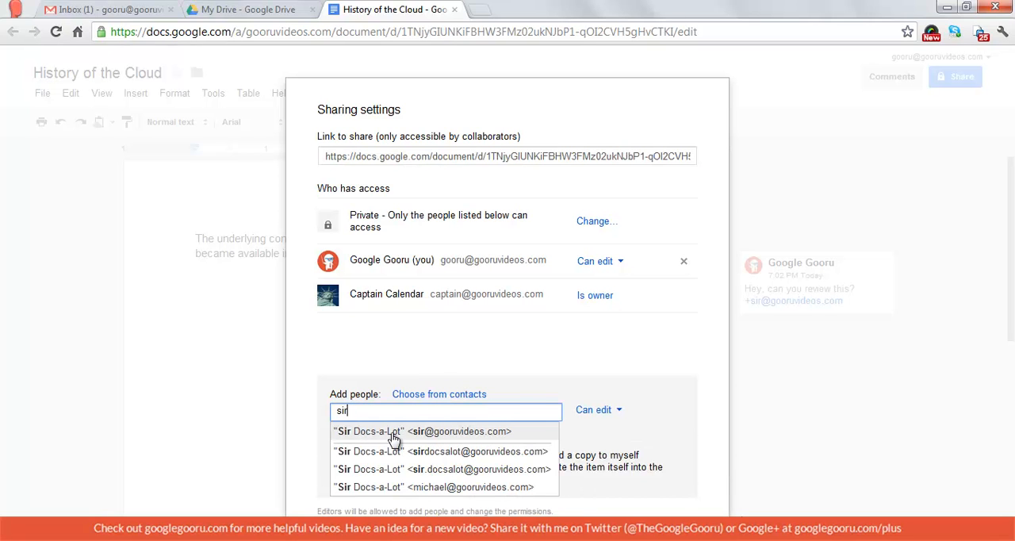
pyautogui.click(422, 431)
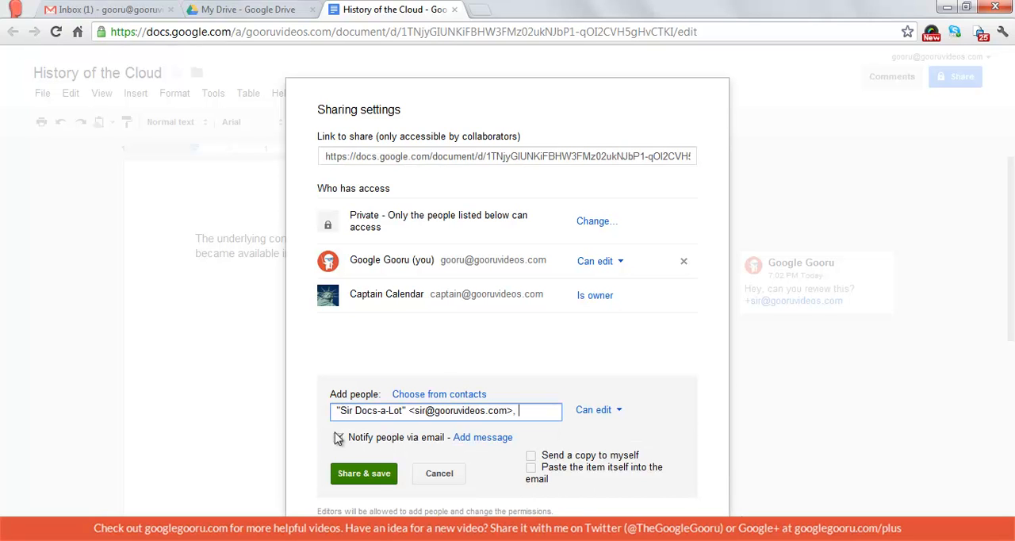
pyautogui.click(364, 473)
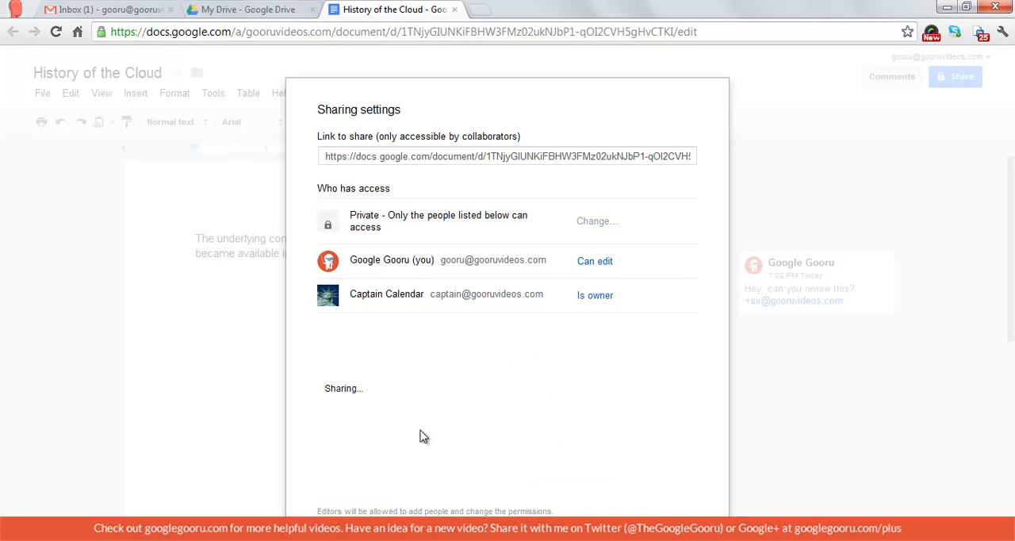